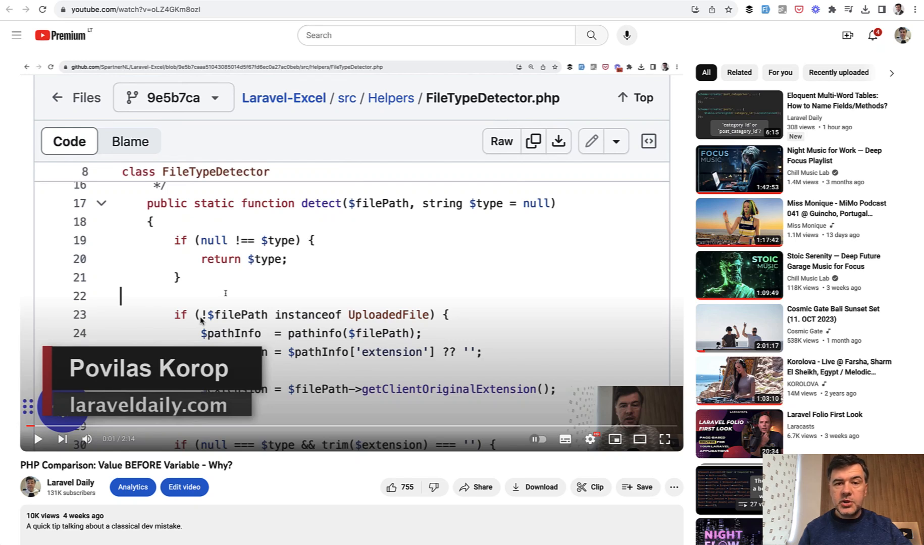
mouse_move(206, 231)
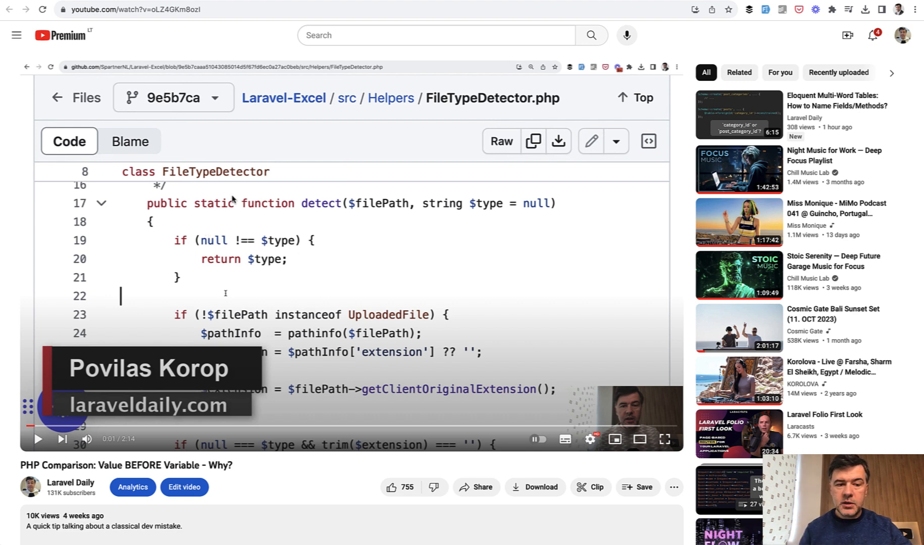
mouse_move(270, 212)
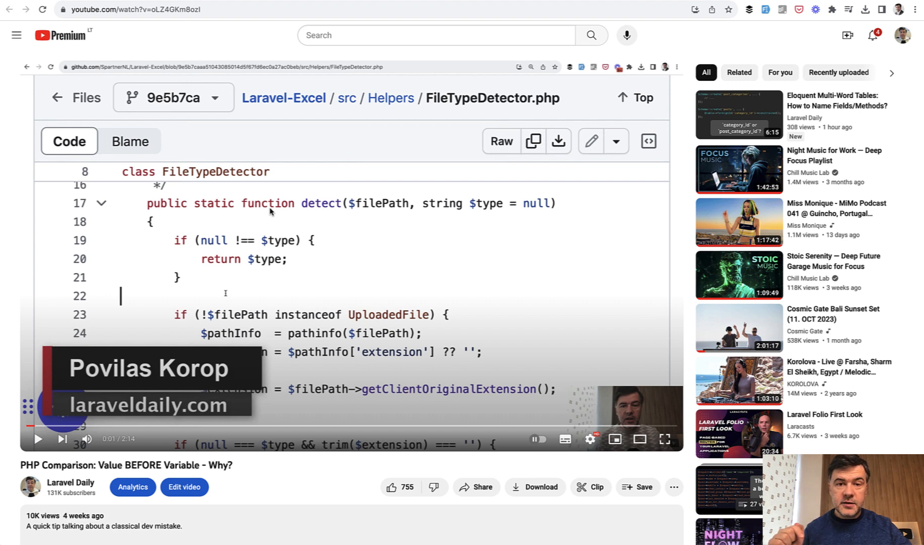
mouse_move(166, 231)
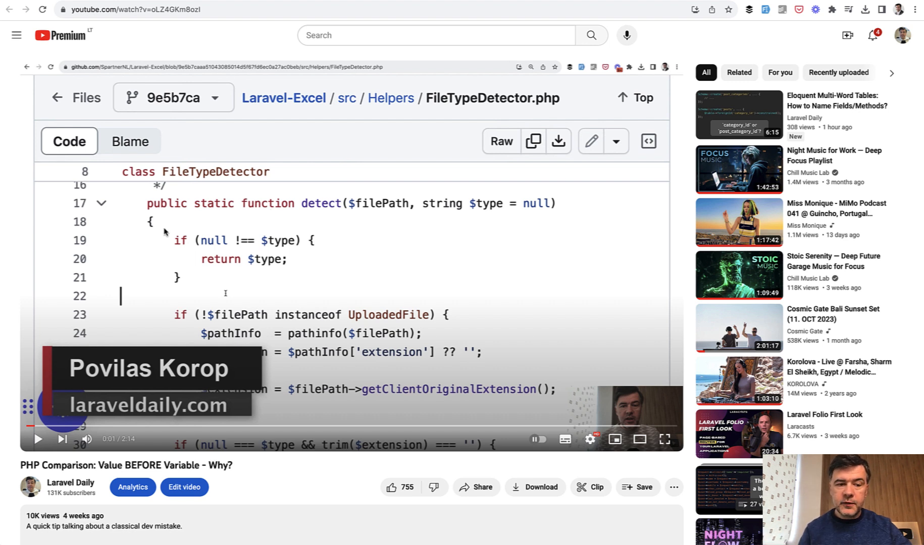
mouse_move(194, 222)
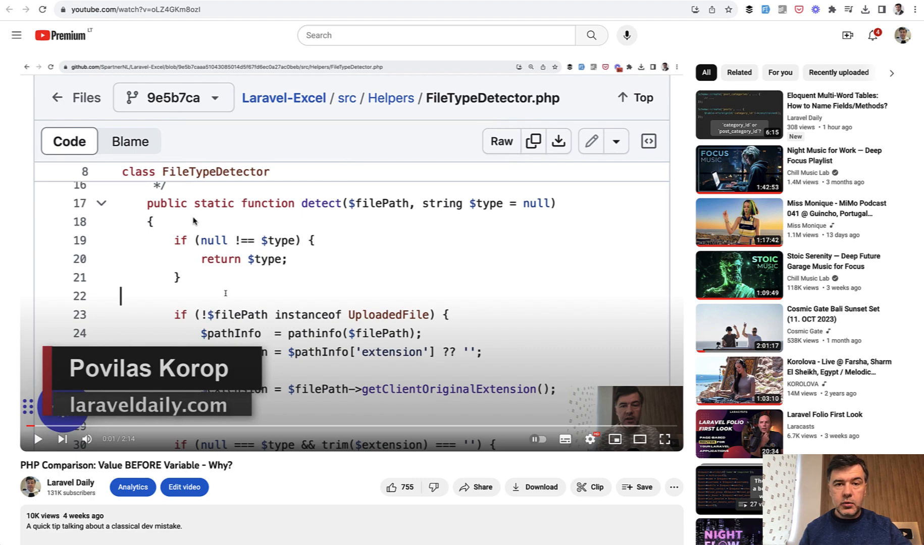
Scroll the YouTube page down to the description and comments about Yoda conditions.
scroll(down, 3)
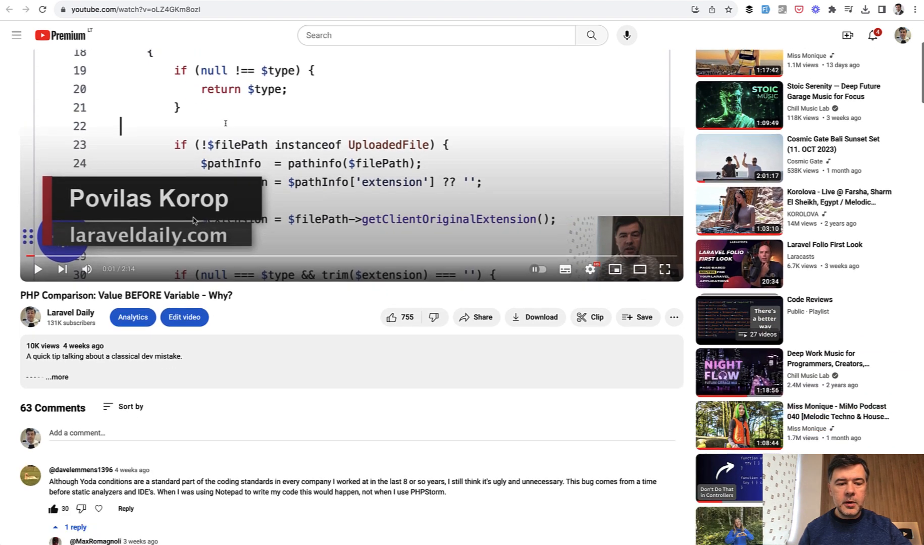
scroll(down, 3)
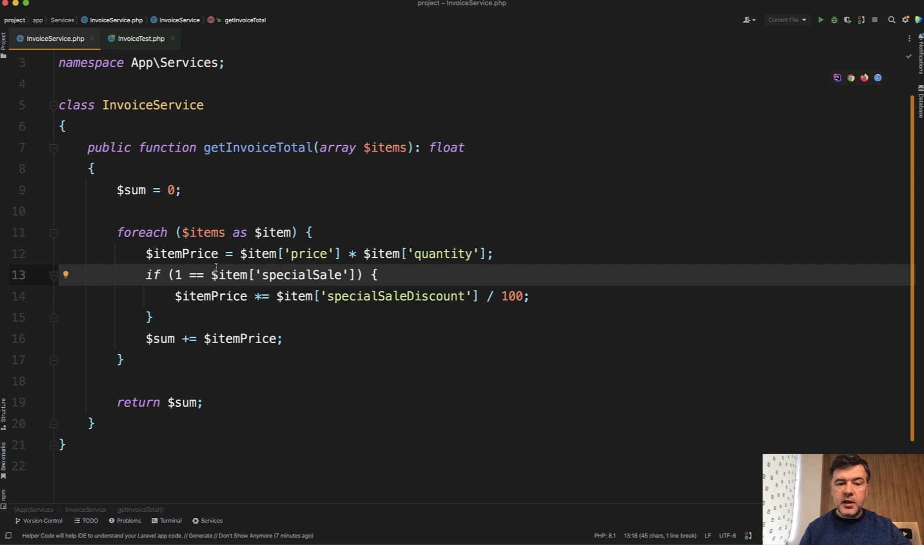
Rewrite line 13's condition as $item['specialSale'] = 1, then view InvoiceTest.php.
double_click(302, 274)
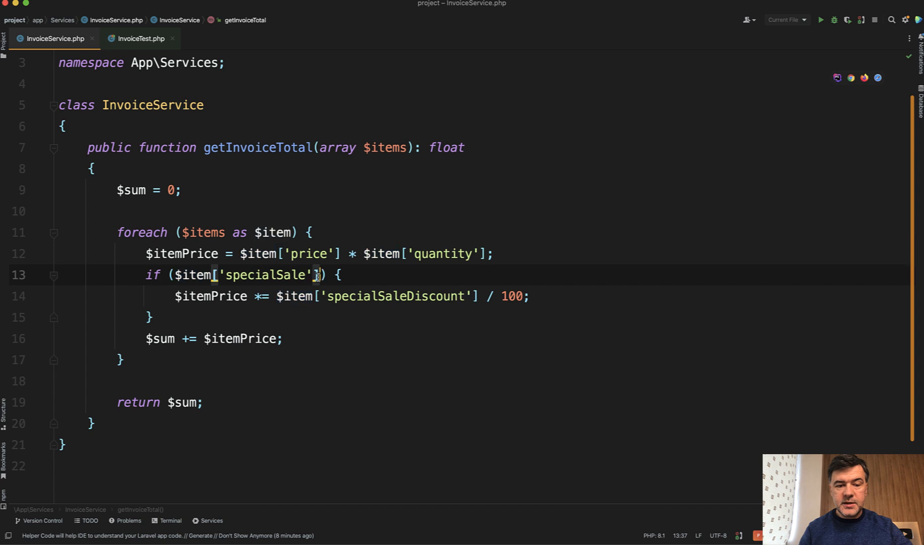
text(== 1)
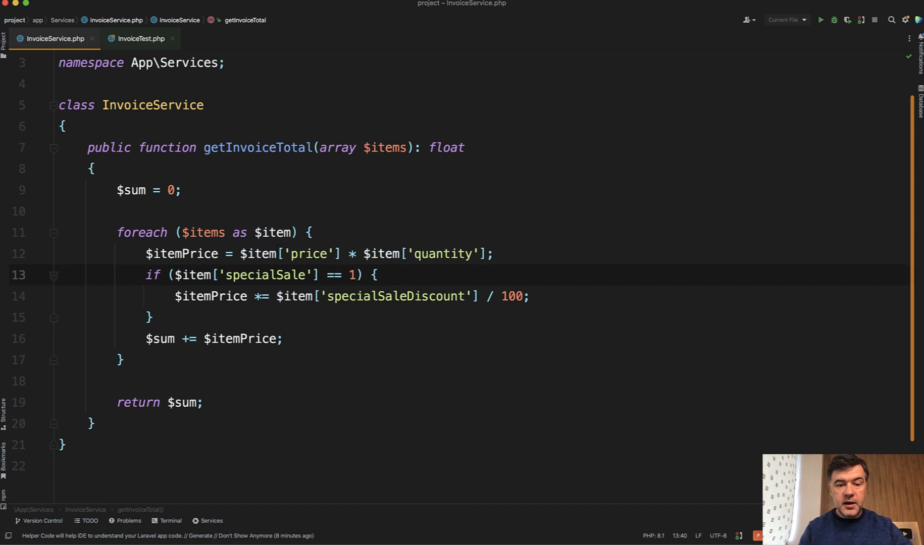
key(Backspace)
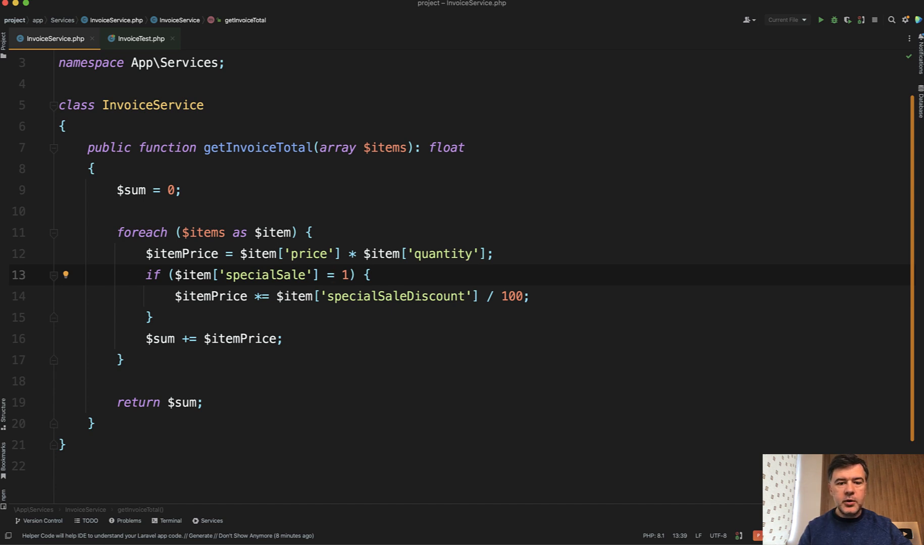
text(=)
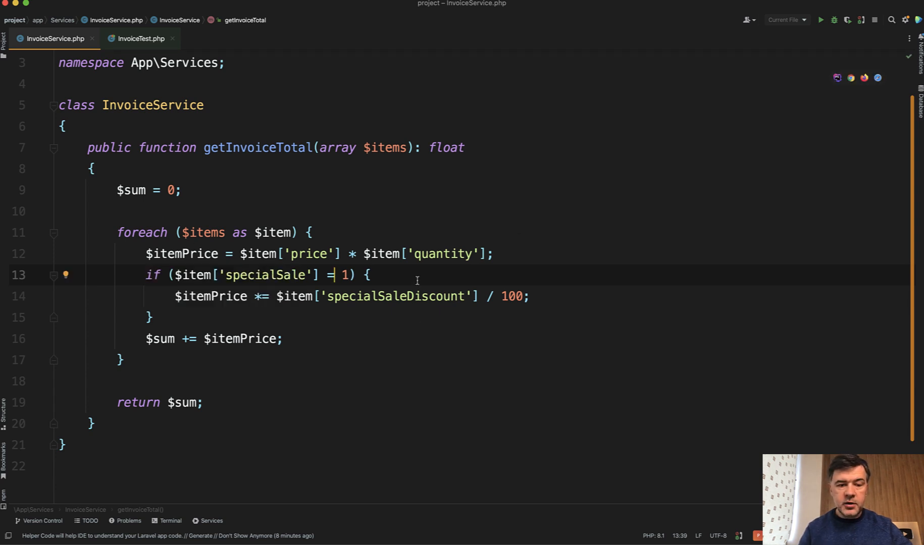
mouse_move(535, 267)
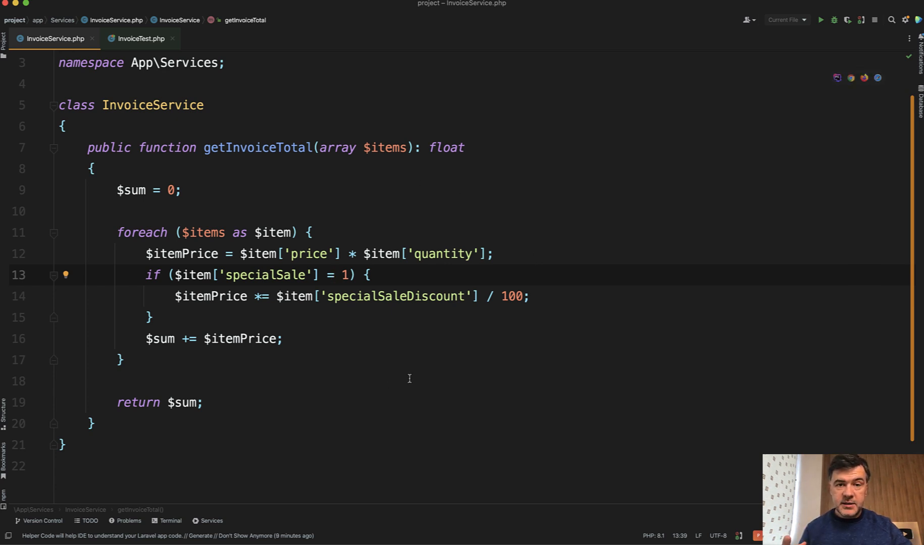
click(334, 275)
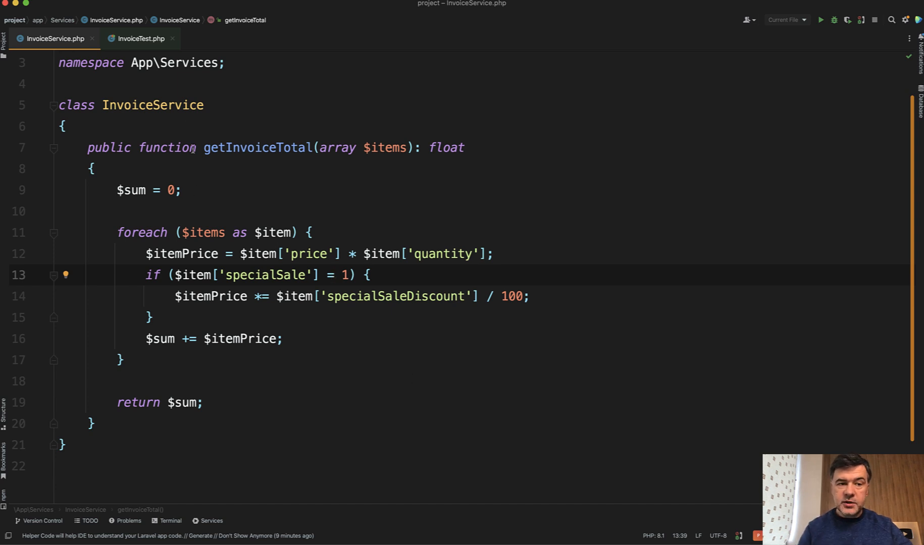
click(140, 39)
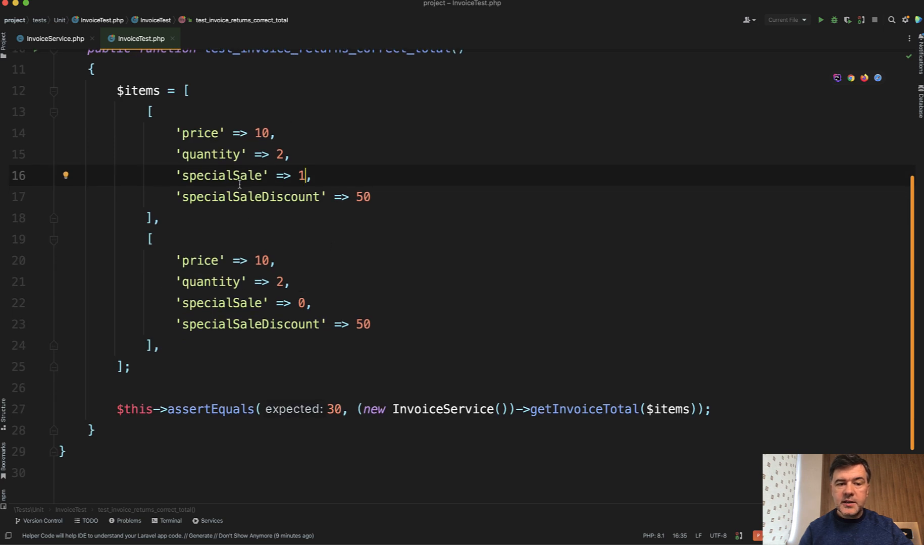
Check InvoiceTest.php, return to InvoiceService.php, and run the unit tests in the Terminal.
scroll(down, 3)
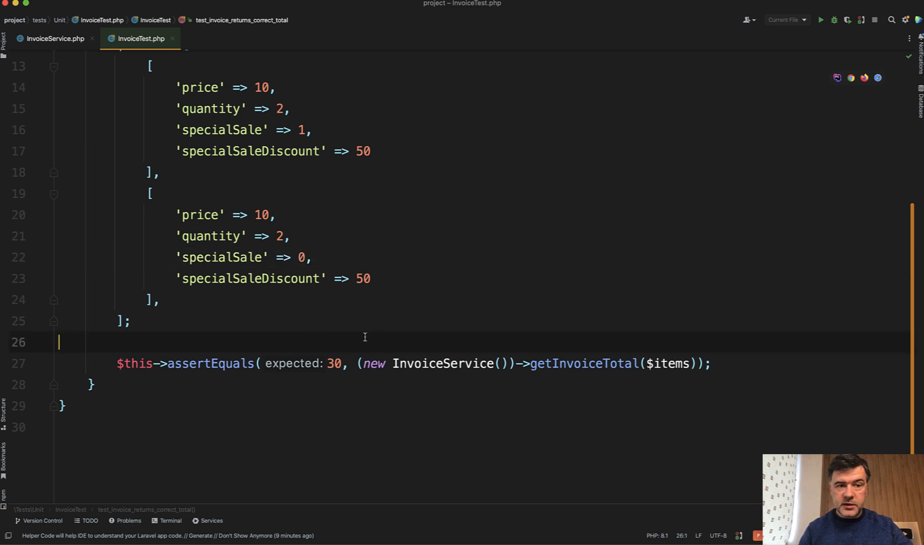
click(55, 39)
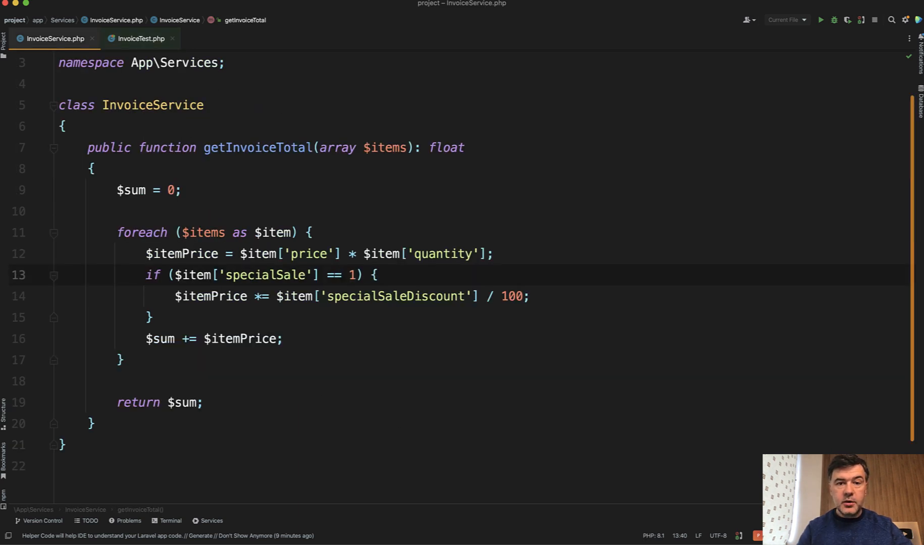
click(170, 520)
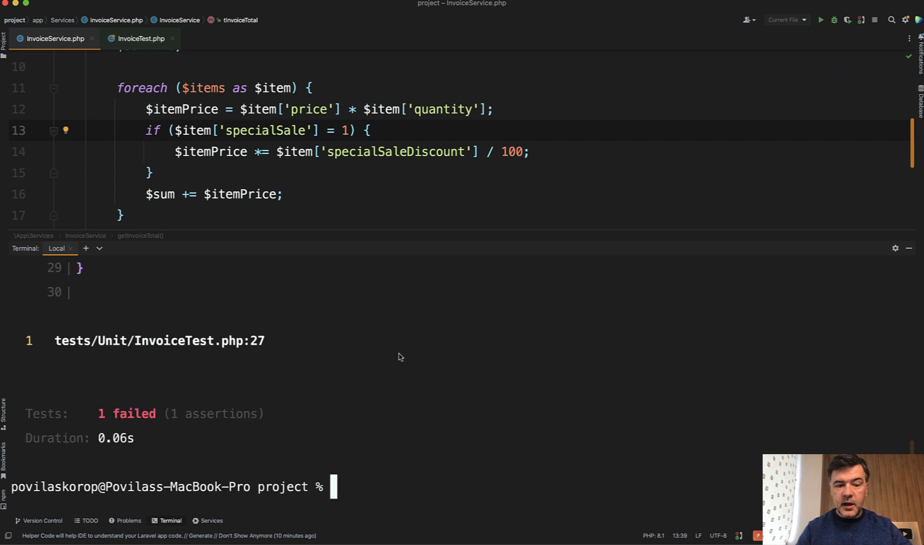
Hide the failed test output and add an = so the condition reads == 1.
click(140, 236)
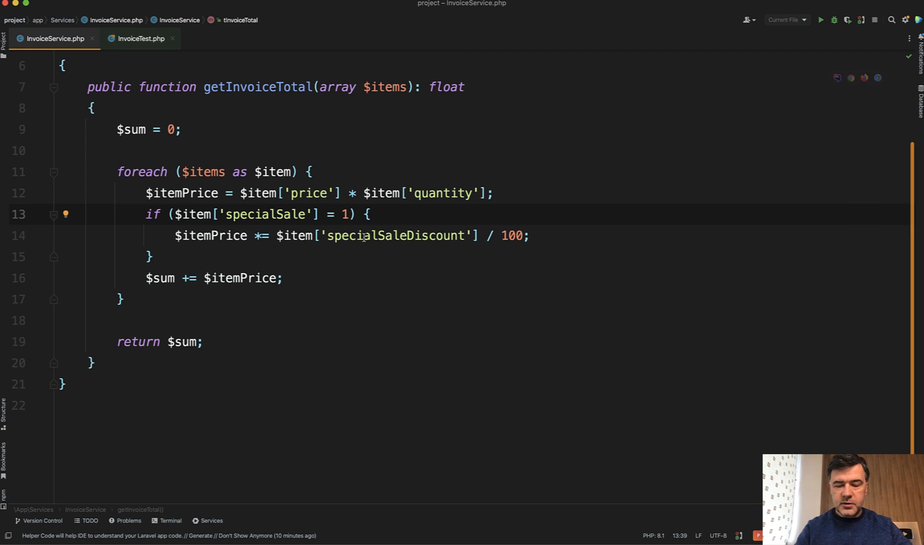
text(=)
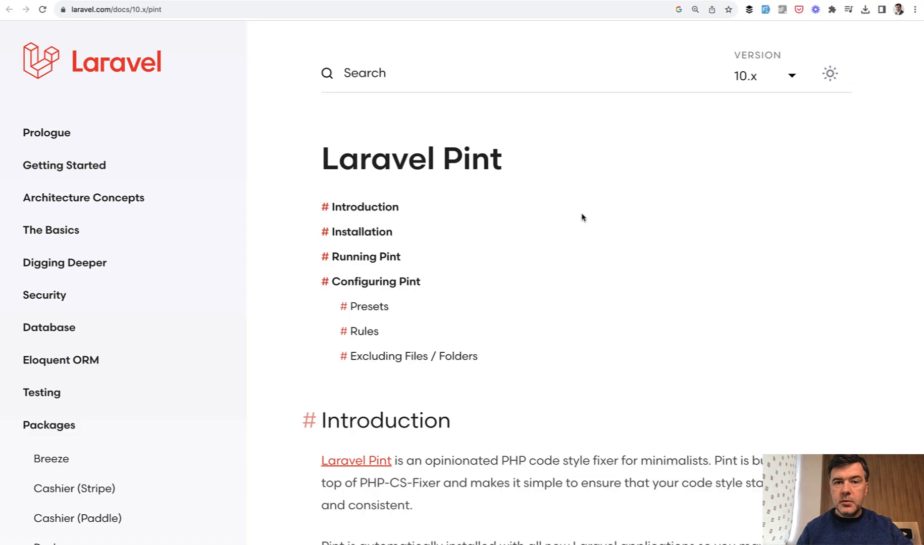
Scroll through the Pint docs and the post showing the non-Yoda style code diff.
scroll(down, 3)
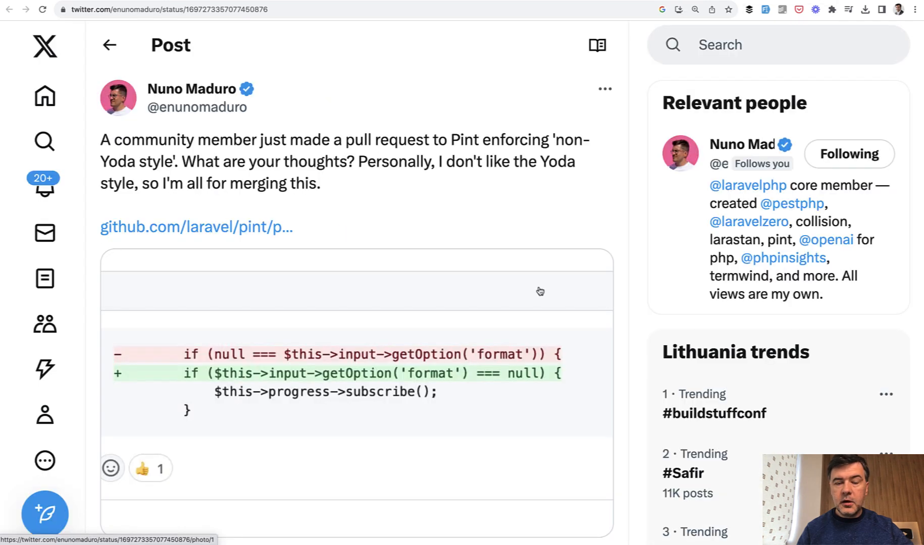
scroll(down, 3)
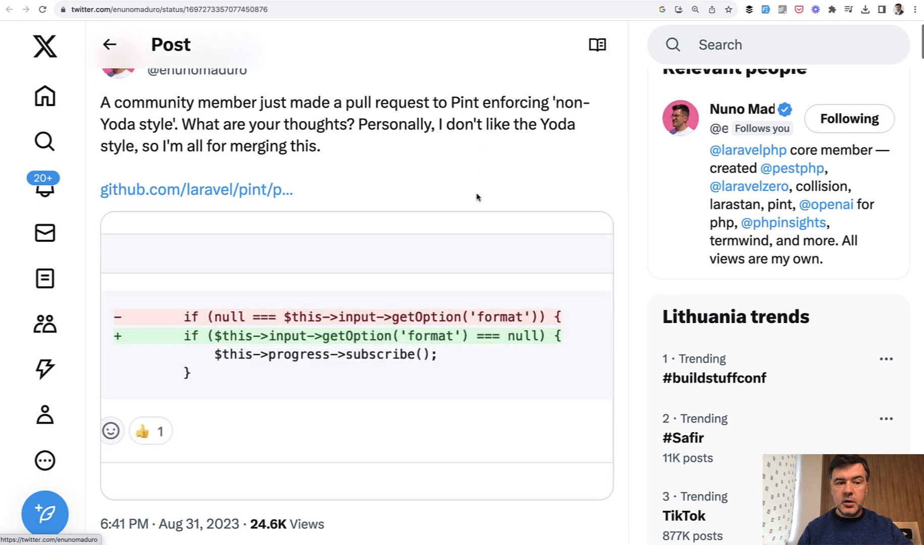
scroll(down, 3)
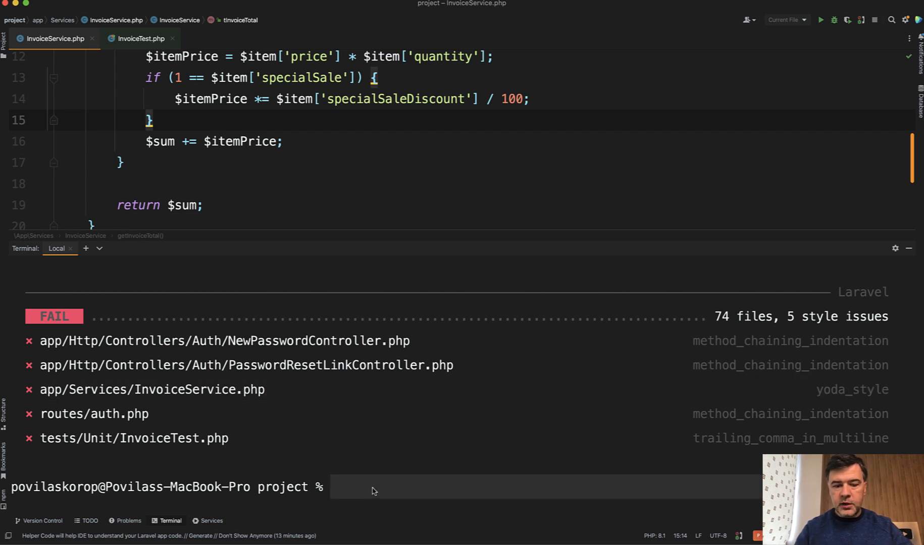
Run ./vendor/bin/pint in the Terminal to auto-fix the five style issues.
text(./vendor/bin/pint)
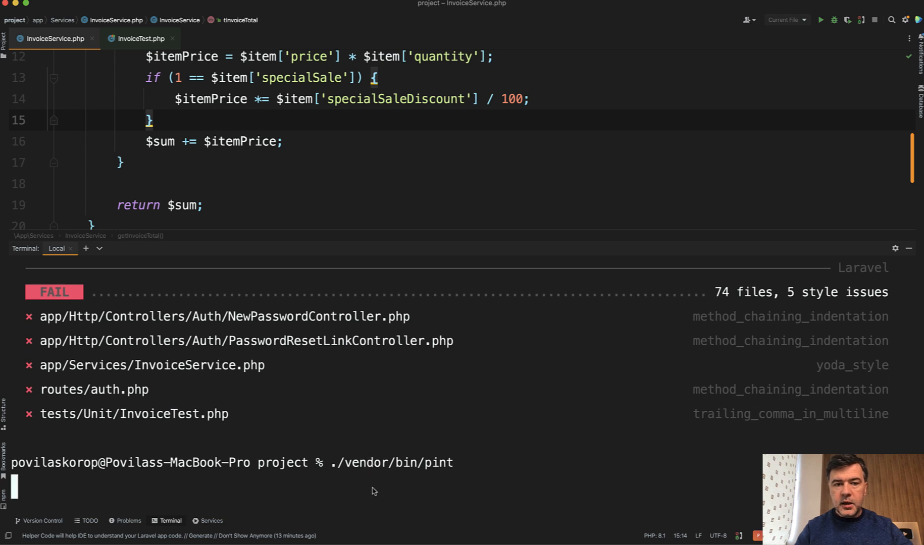
key(enter)
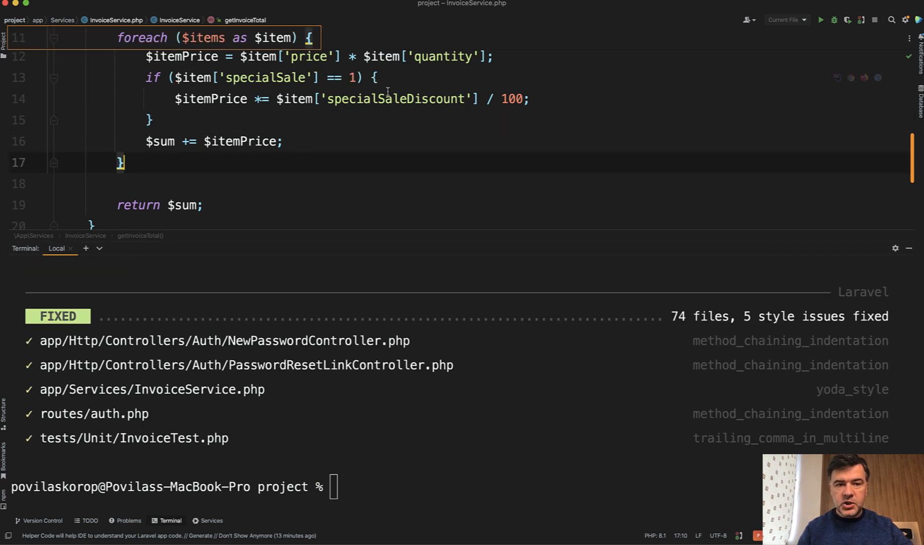